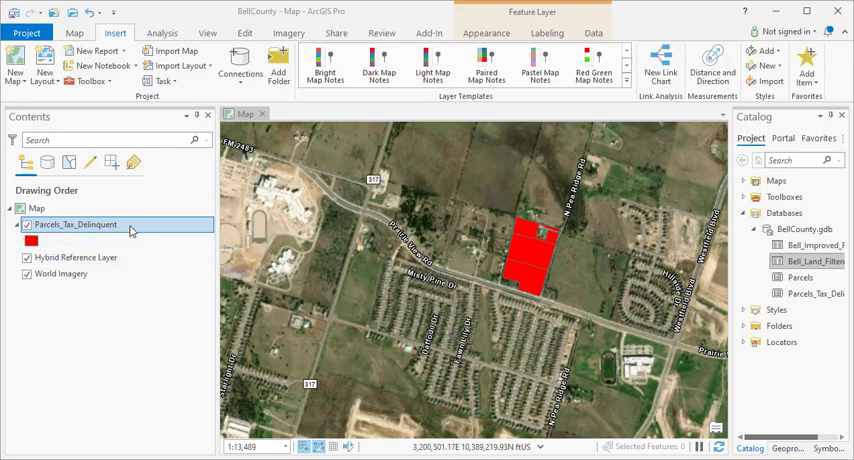
Open the Parcels_Tax_Delinquent attribute table from its context menu in the Contents pane.
right_click(76, 224)
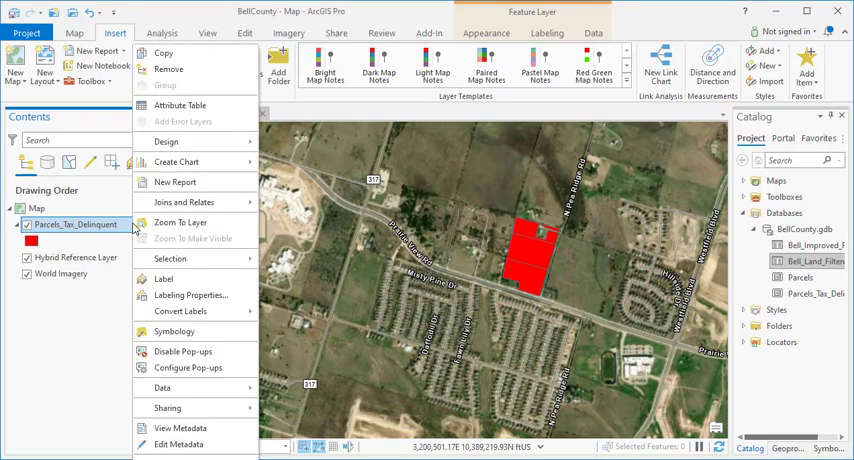
left_click(180, 104)
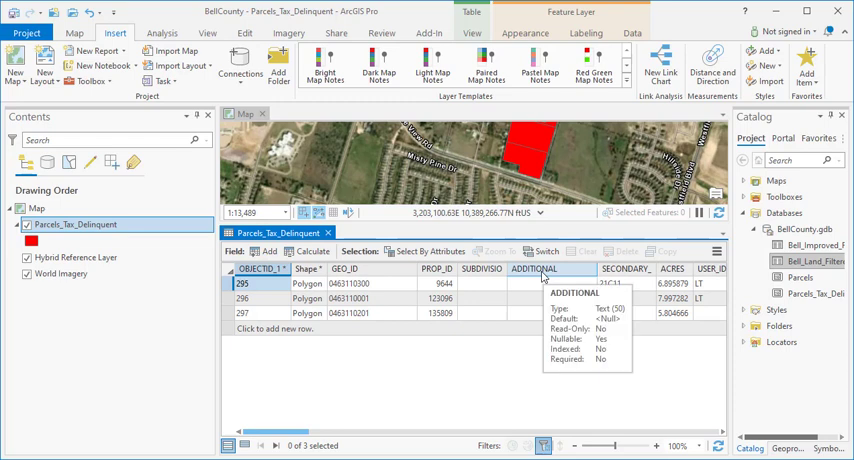
mouse_move(436, 268)
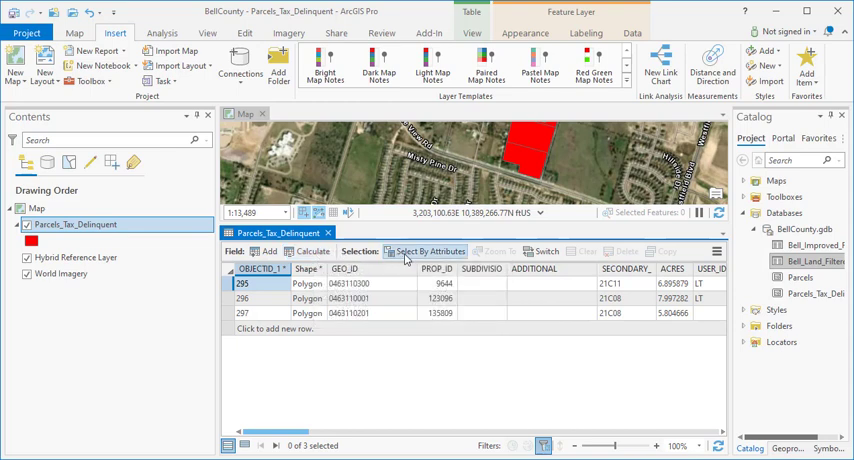
mouse_move(424, 250)
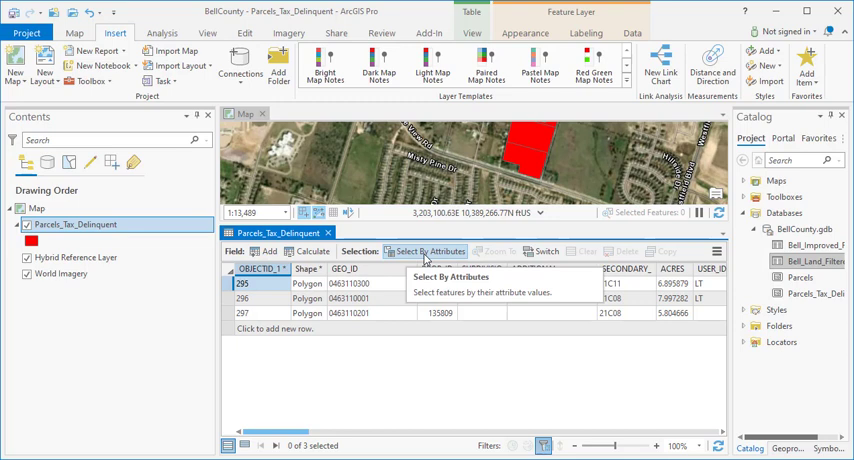
mouse_move(466, 258)
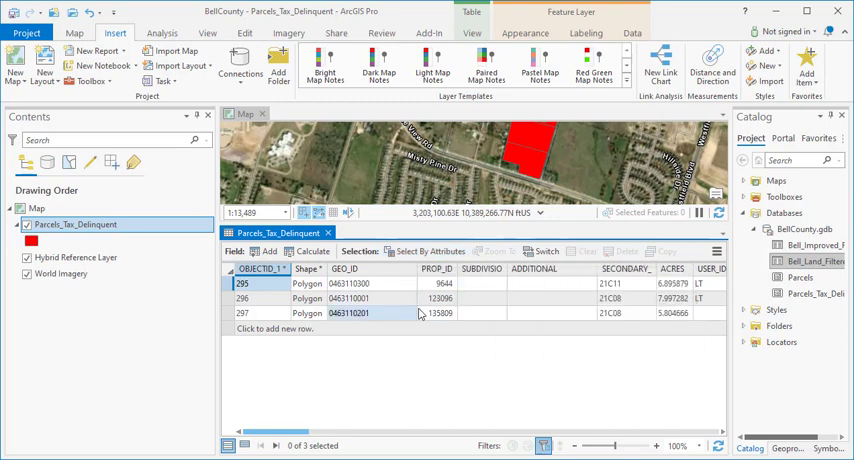
mouse_move(496, 250)
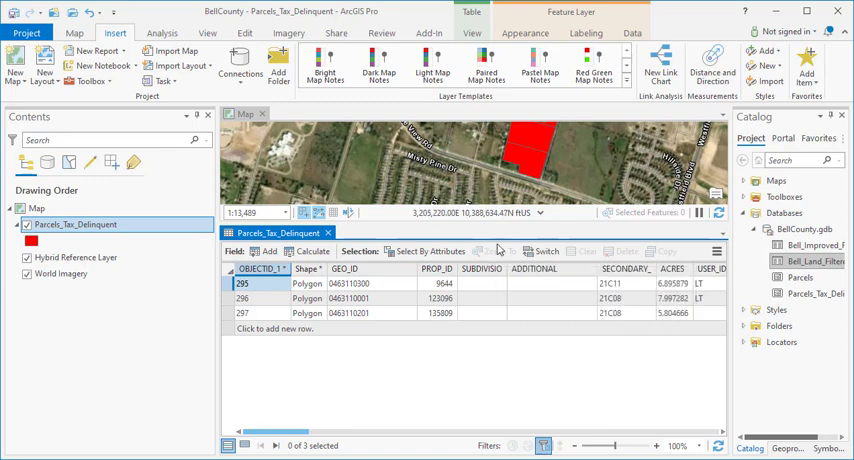
mouse_move(496, 250)
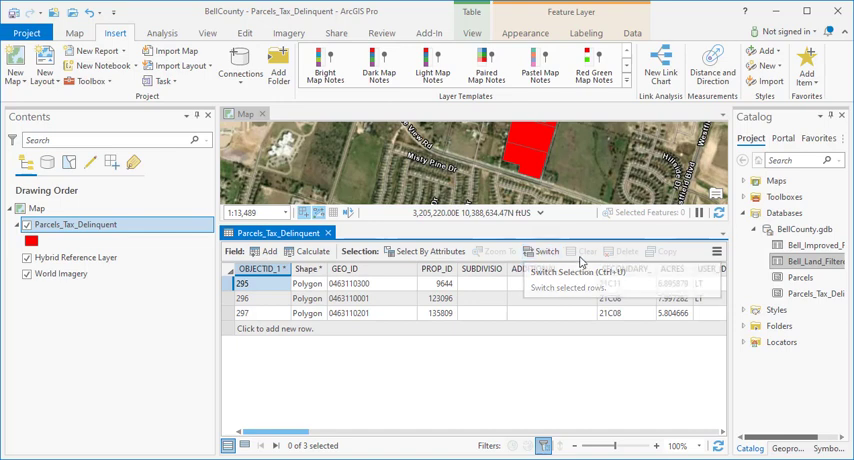
mouse_move(584, 250)
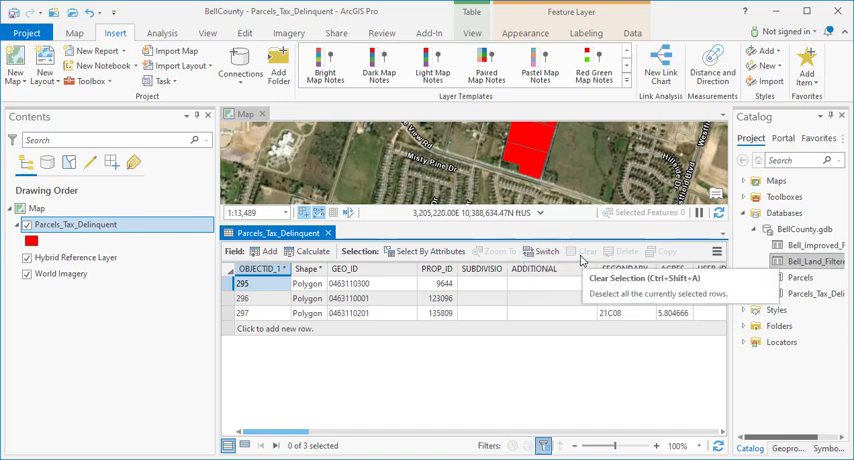
mouse_move(628, 250)
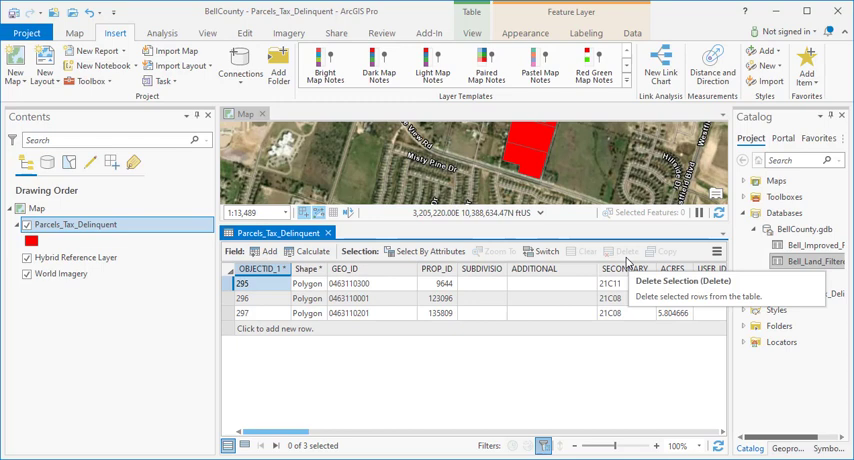
mouse_move(624, 262)
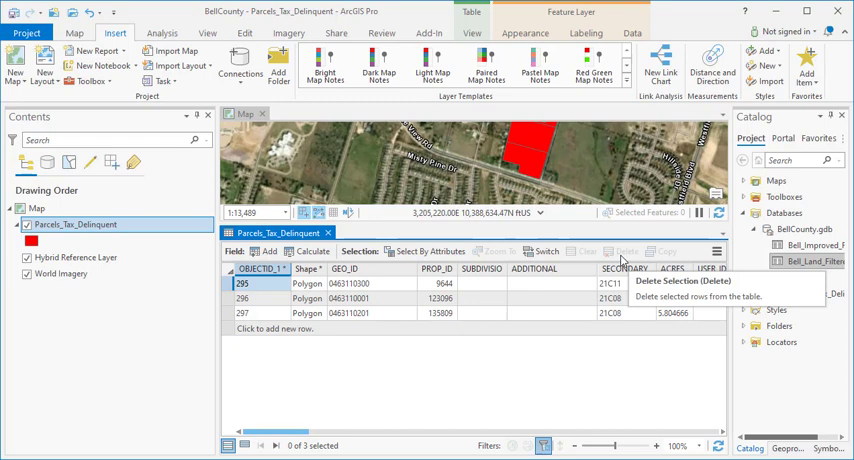
mouse_move(664, 260)
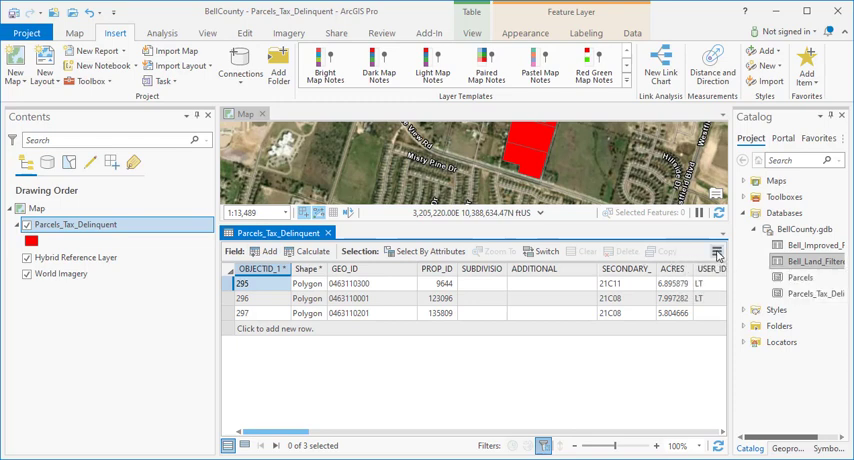
left_click(716, 250)
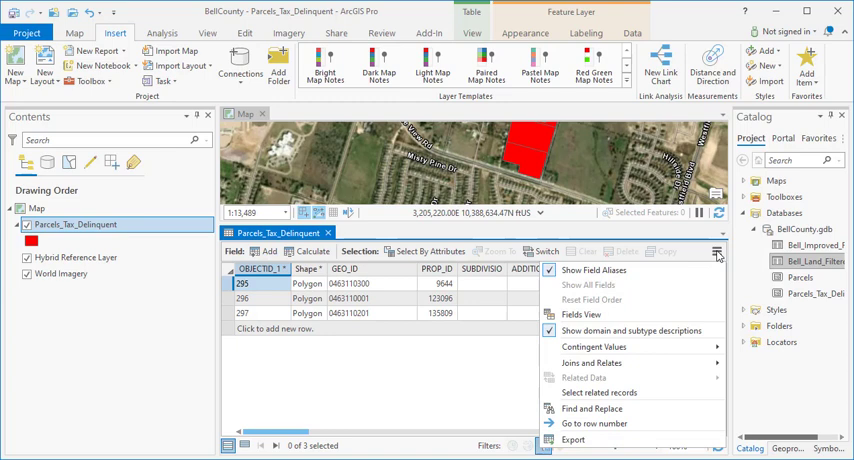
mouse_move(620, 272)
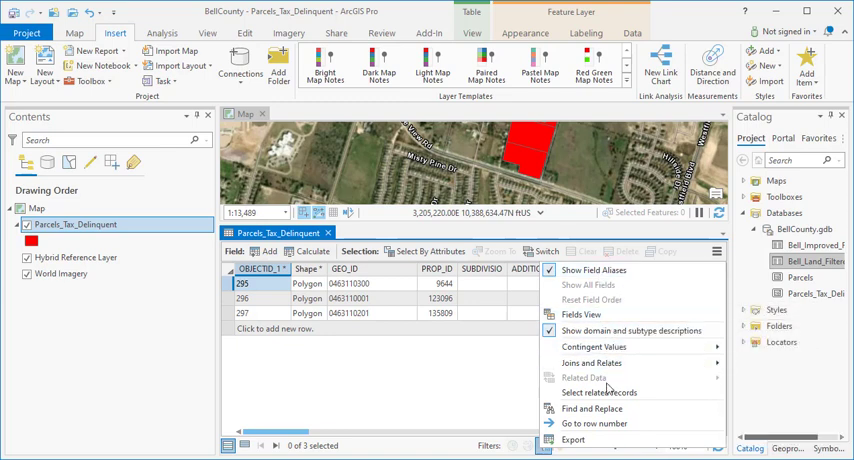
mouse_move(592, 362)
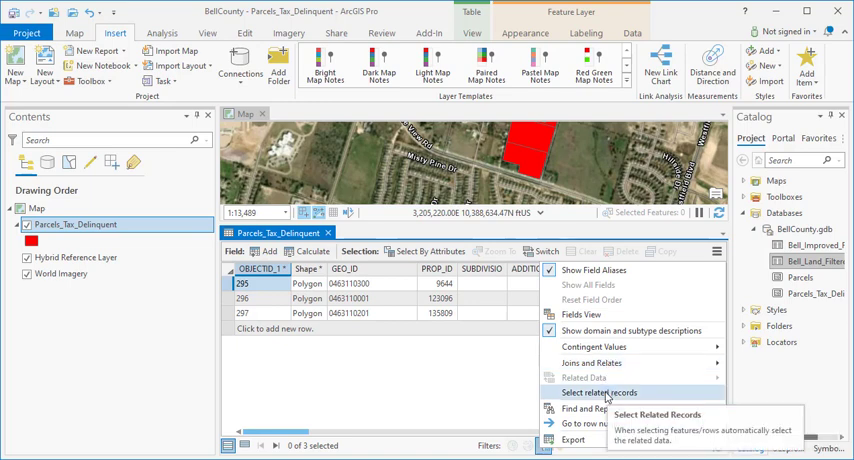
mouse_move(596, 408)
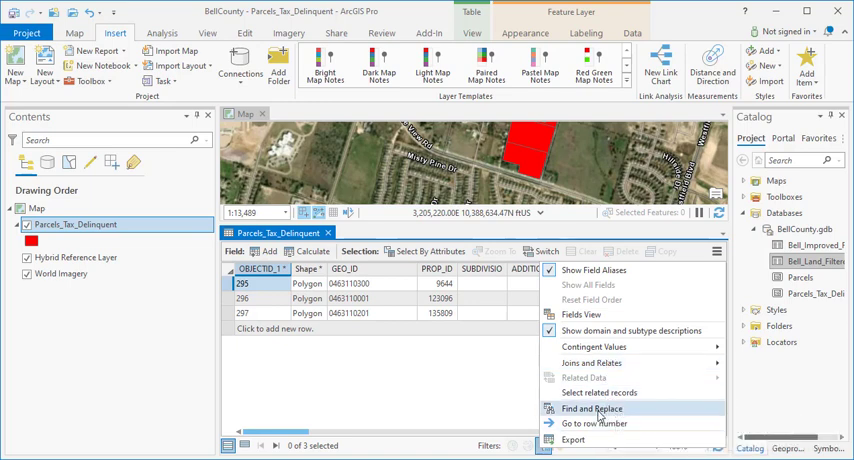
mouse_move(594, 424)
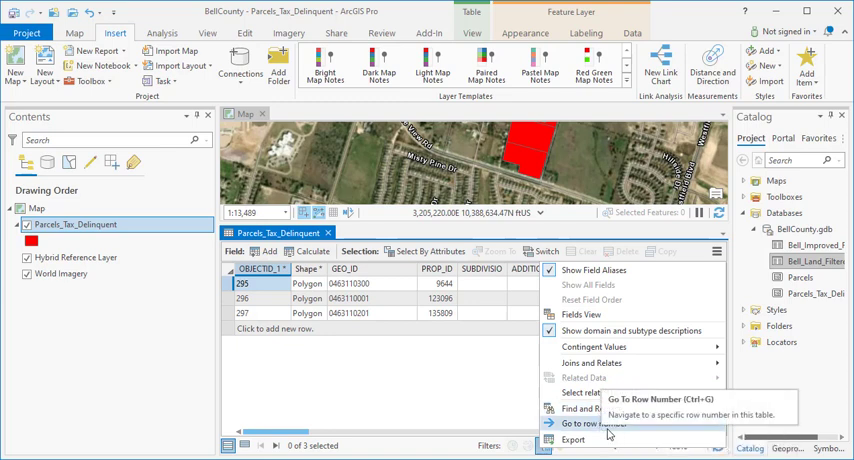
mouse_move(572, 440)
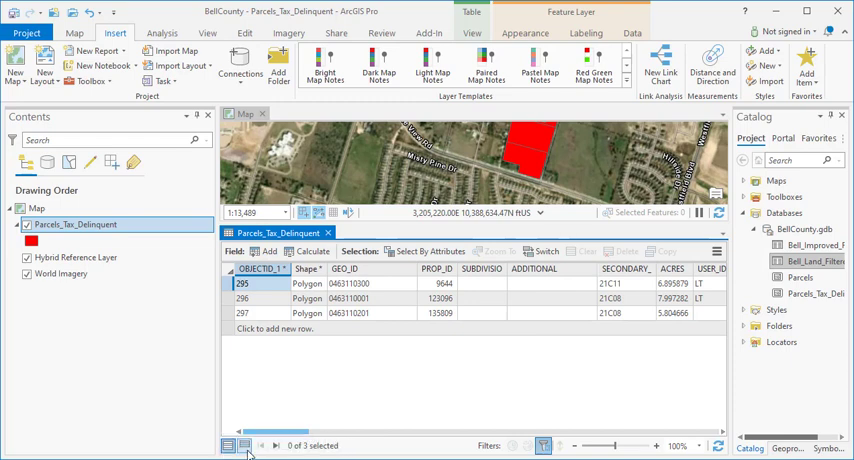
mouse_move(238, 440)
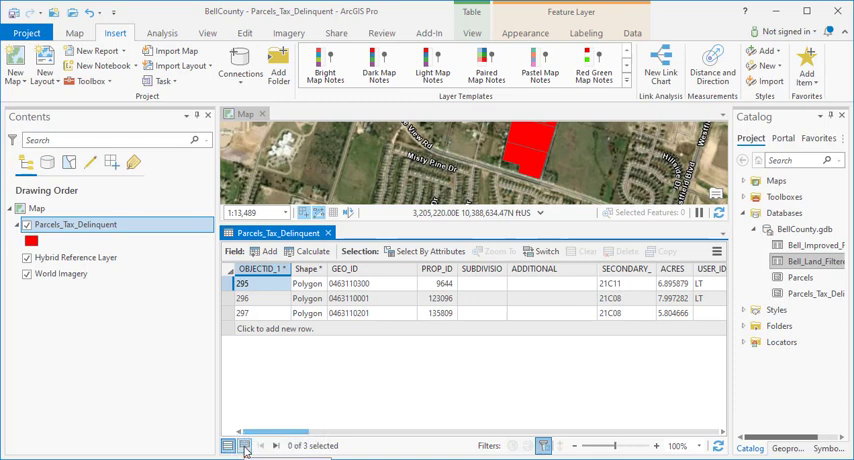
left_click(348, 298)
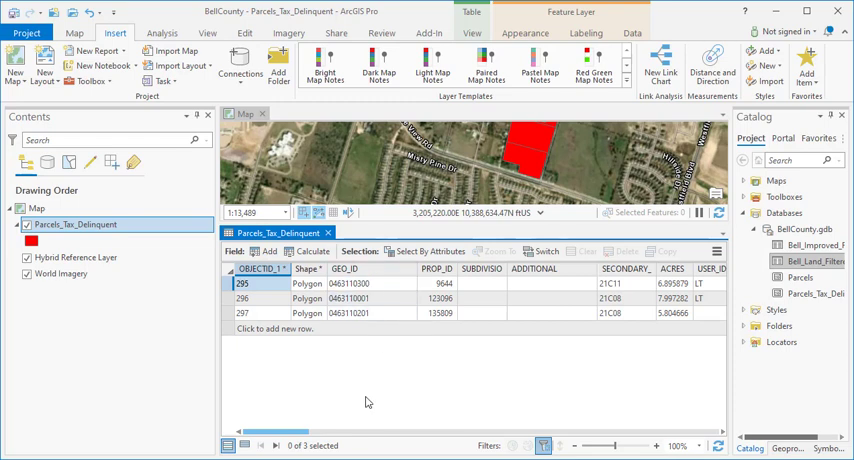
mouse_move(332, 424)
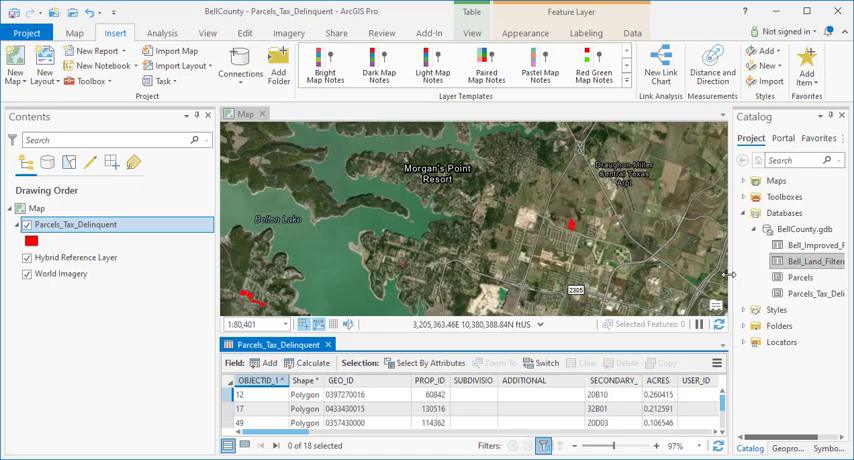
mouse_move(712, 284)
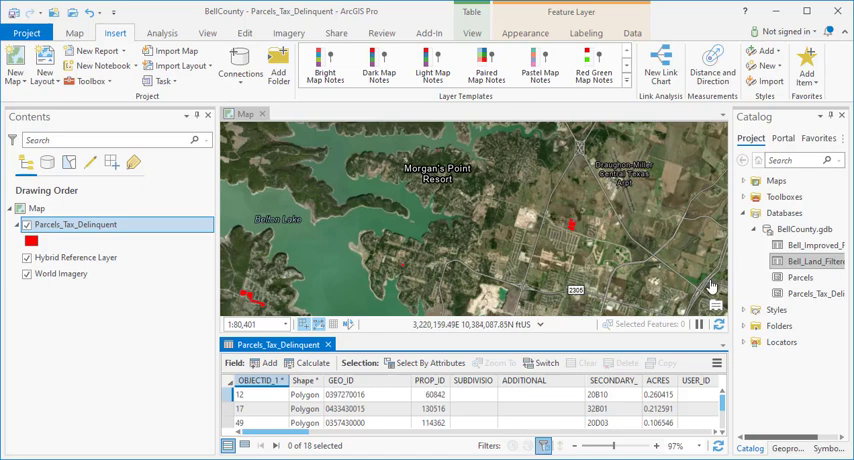